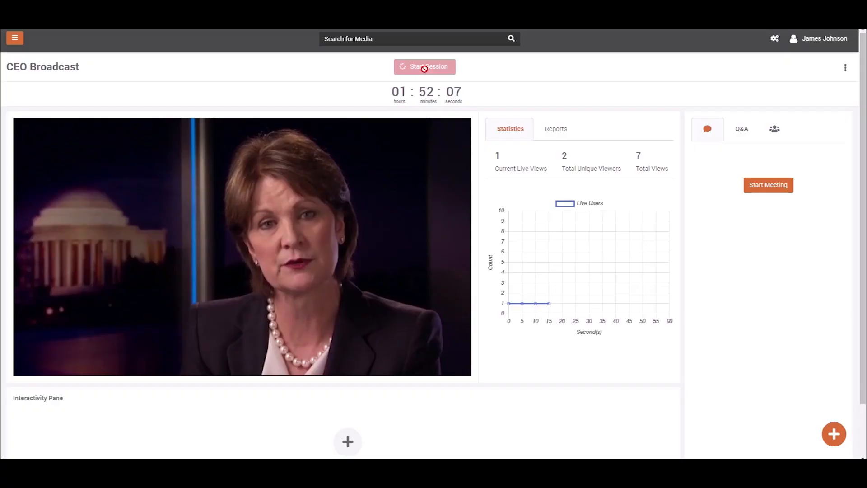
- Start the CEO Broadcast session and cancel the pause dialog so streaming continues
left_click(424, 67)
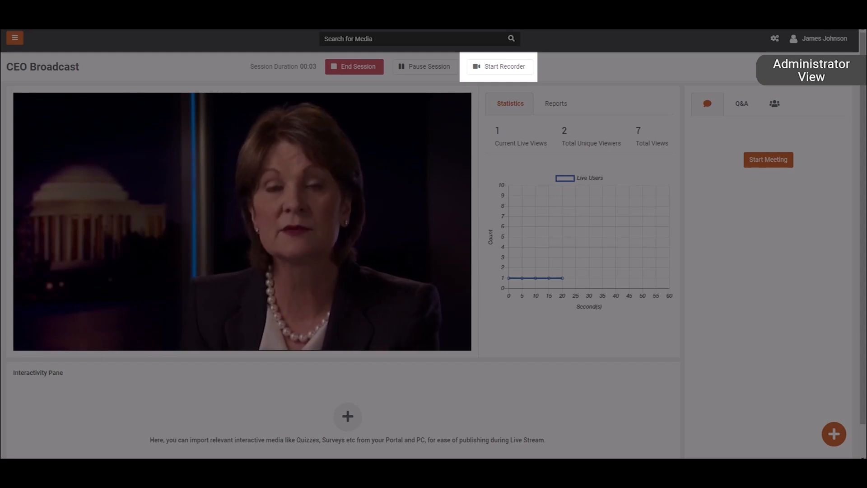
left_click(427, 67)
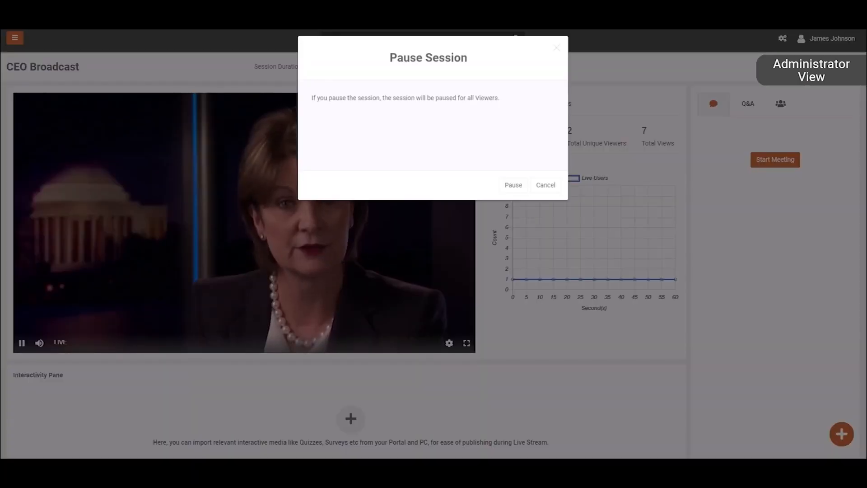
left_click(513, 184)
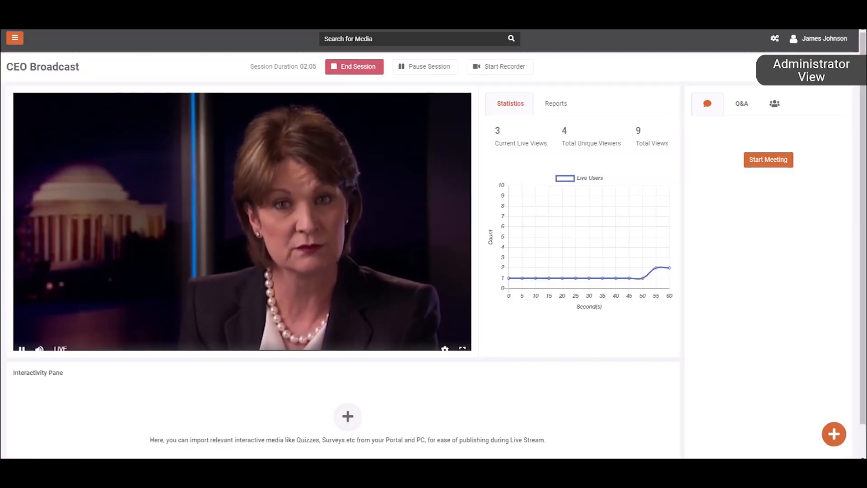
left_click(500, 66)
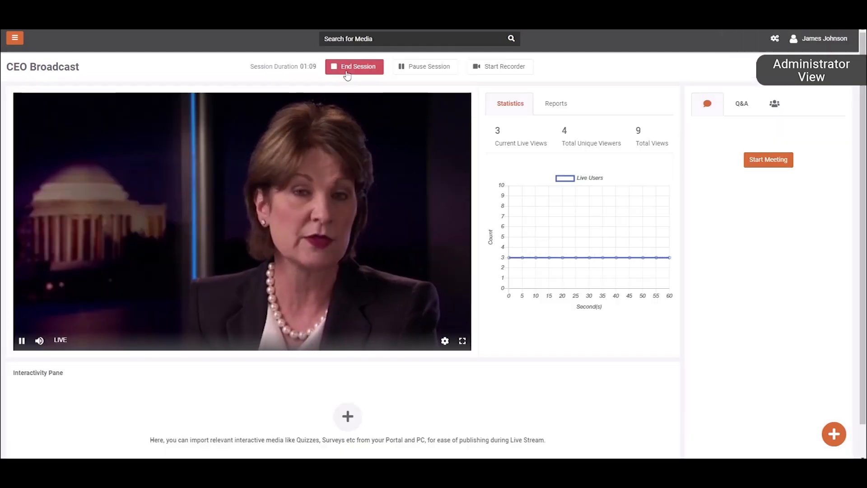
- Stop the session with Concatenate recorded files, Publish Recording and Purge recorded files enabled
left_click(354, 67)
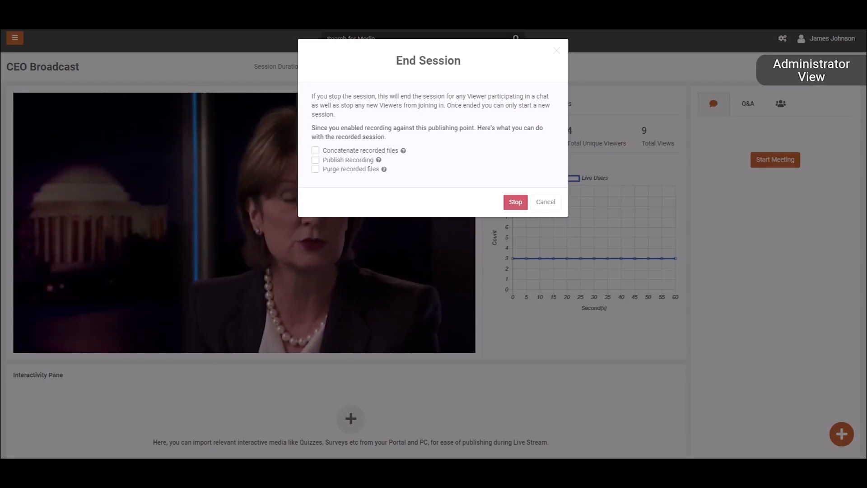
left_click(315, 150)
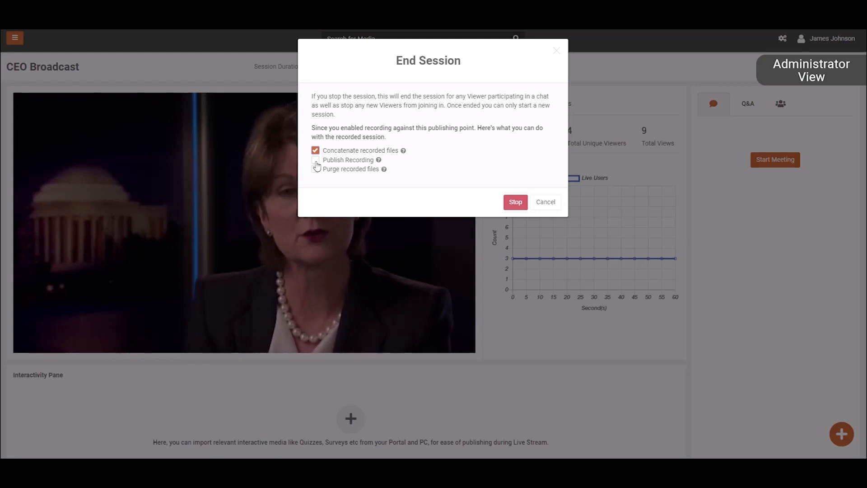
left_click(315, 159)
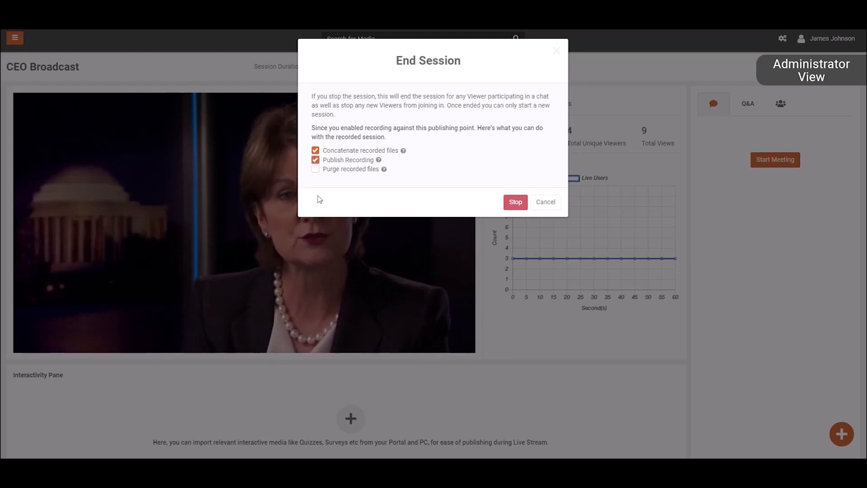
left_click(316, 169)
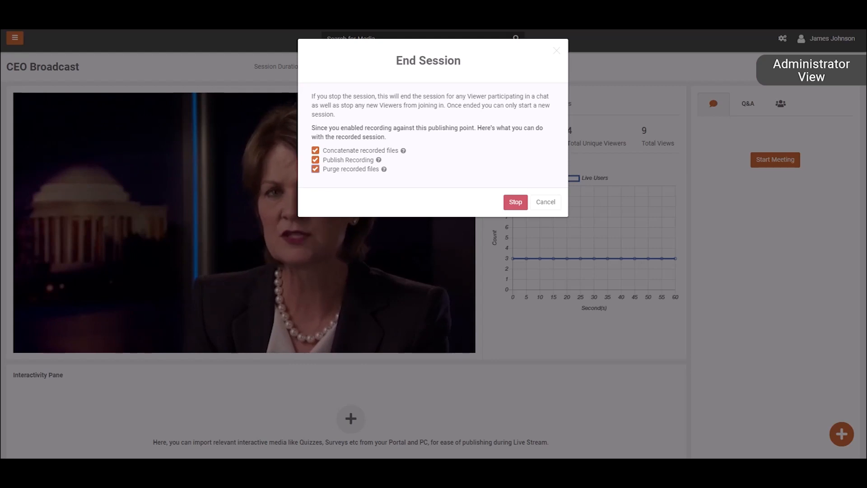
left_click(515, 202)
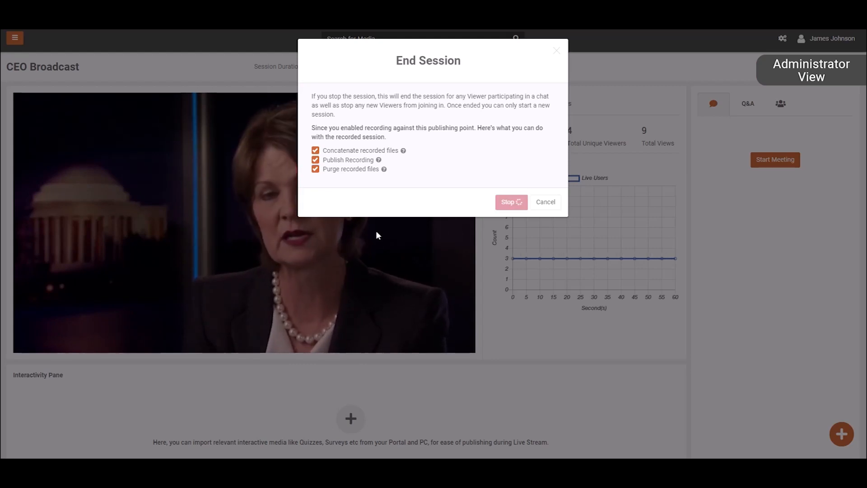
left_click(511, 202)
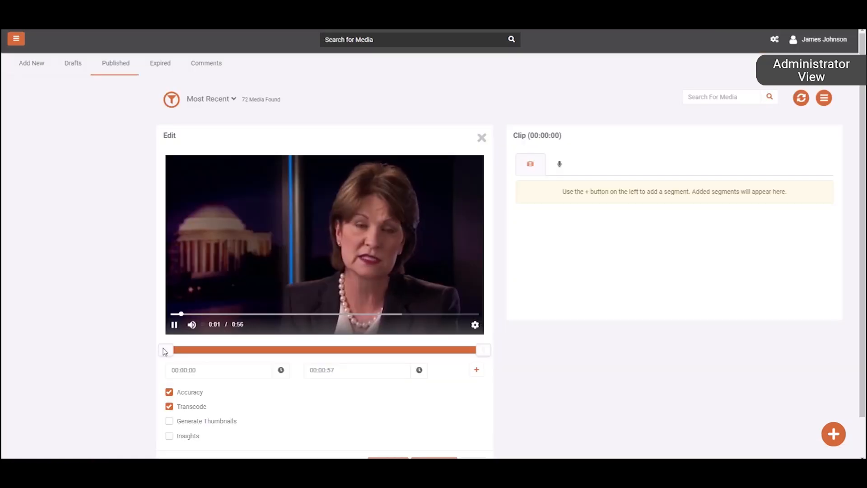
- Trim the recording to 00:00:10–00:00:30 and add that 20-second segment as a clip
left_click_drag(166, 348, 213, 348)
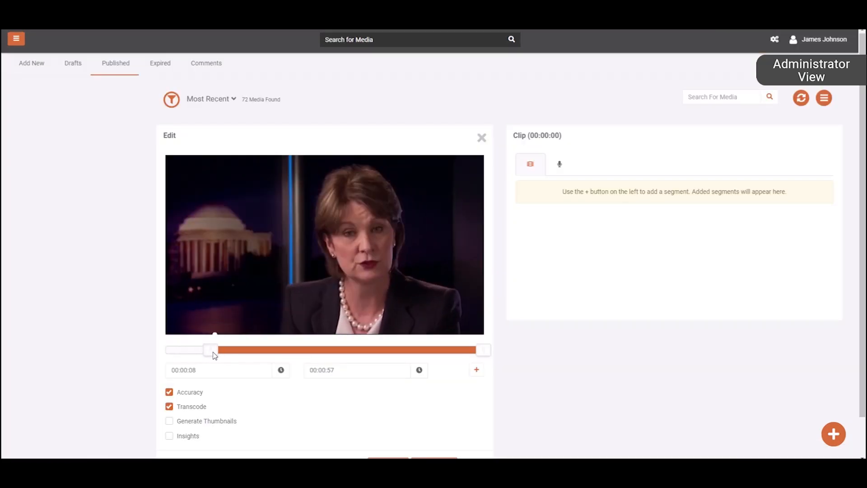
left_click_drag(214, 349, 221, 349)
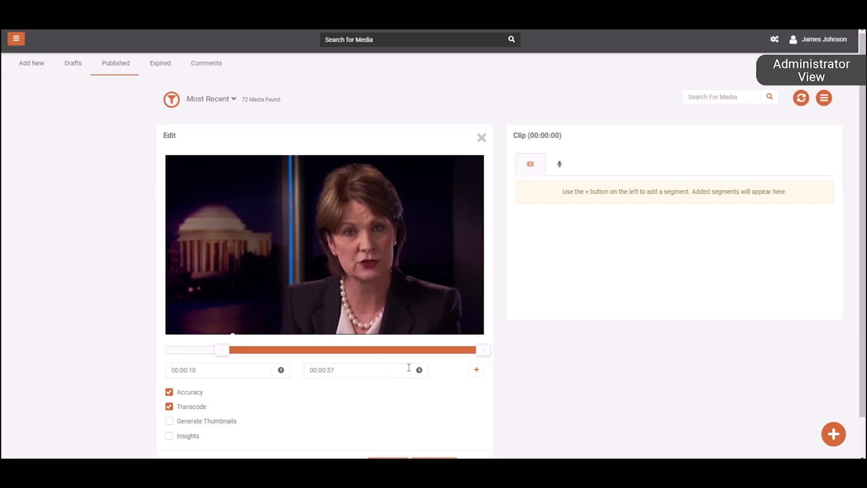
left_click_drag(481, 350, 375, 350)
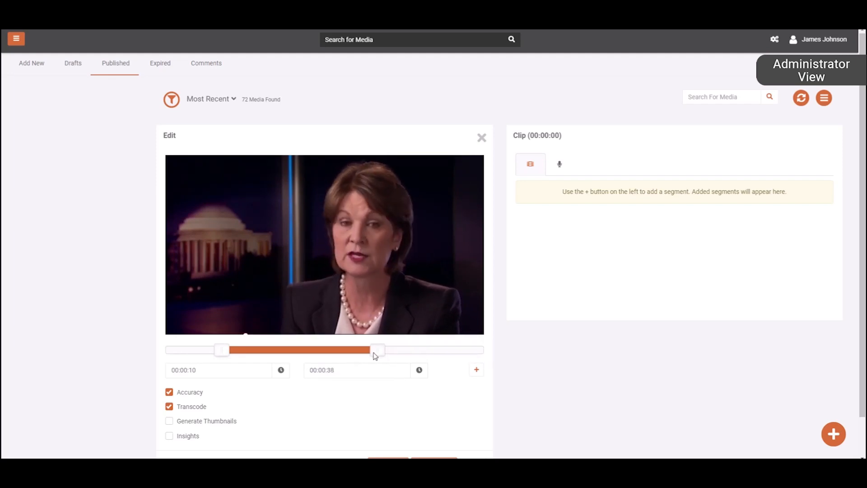
left_click_drag(375, 349, 337, 349)
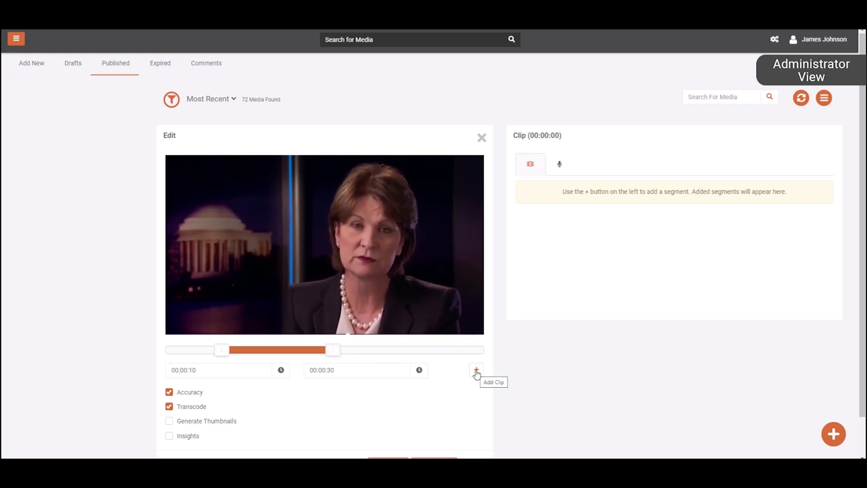
left_click(476, 369)
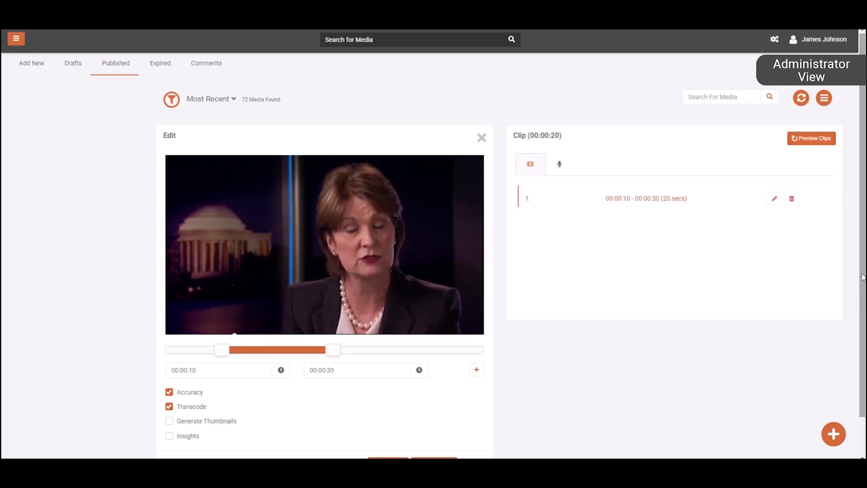
scroll("down", 3)
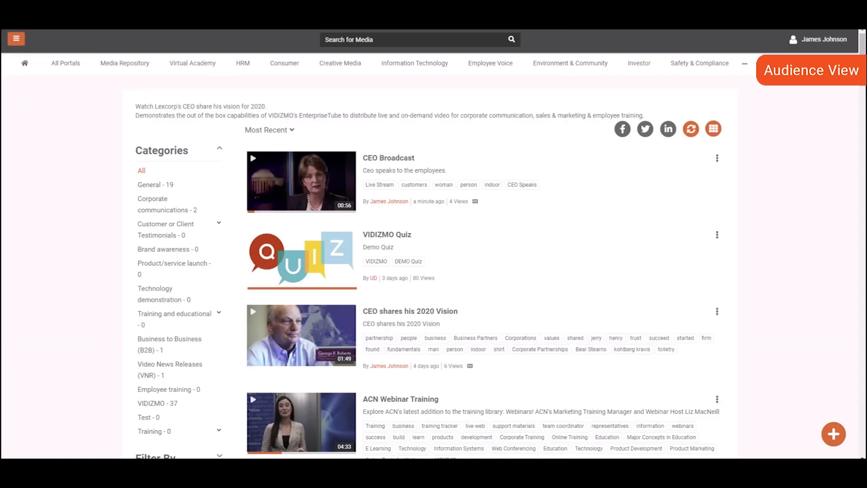
- Search the audience portal for 'CEO speaks' and return to the listing showing CEO Broadcast
type("CEO speaks")
type("Customer")
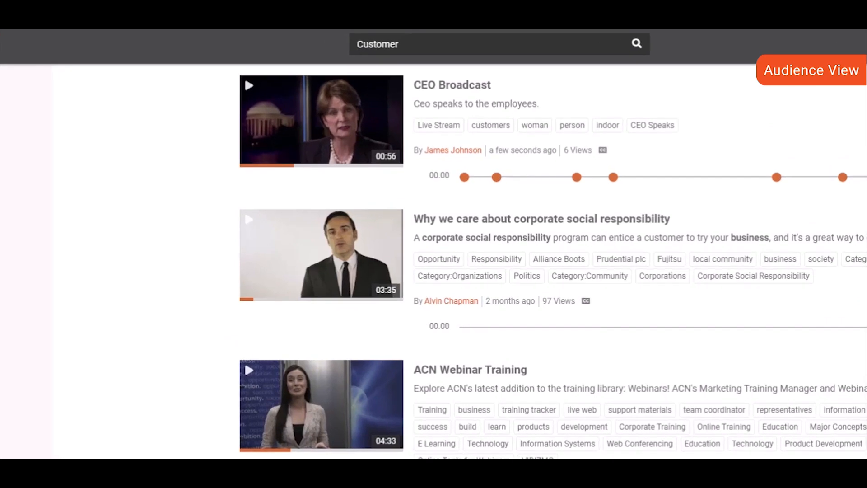
left_click(321, 126)
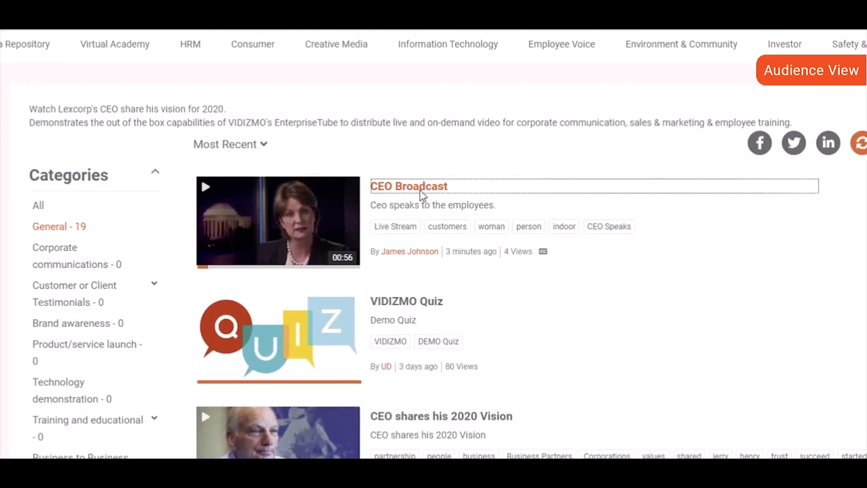
- View the CEO Broadcast video with its Insights and transcript panels
left_click(408, 186)
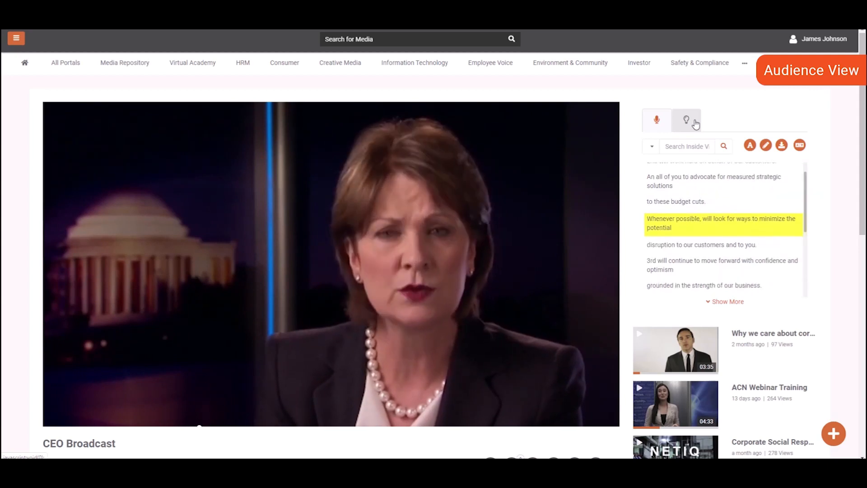
left_click(686, 121)
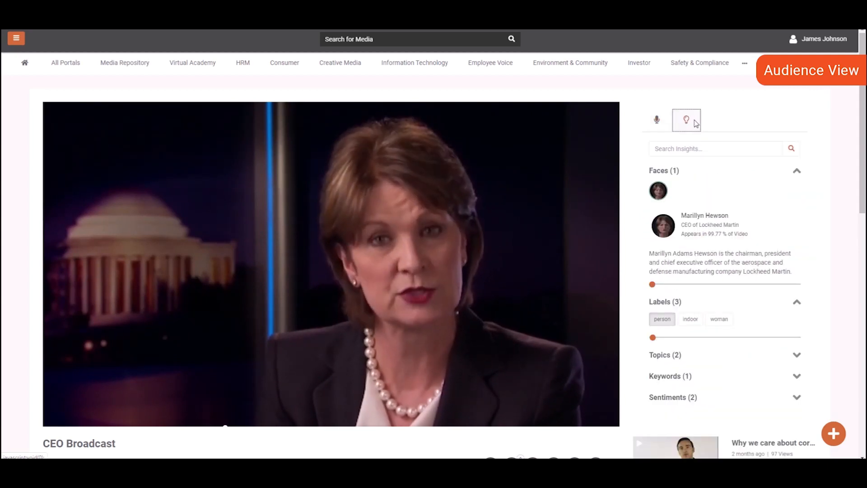
left_click(655, 119)
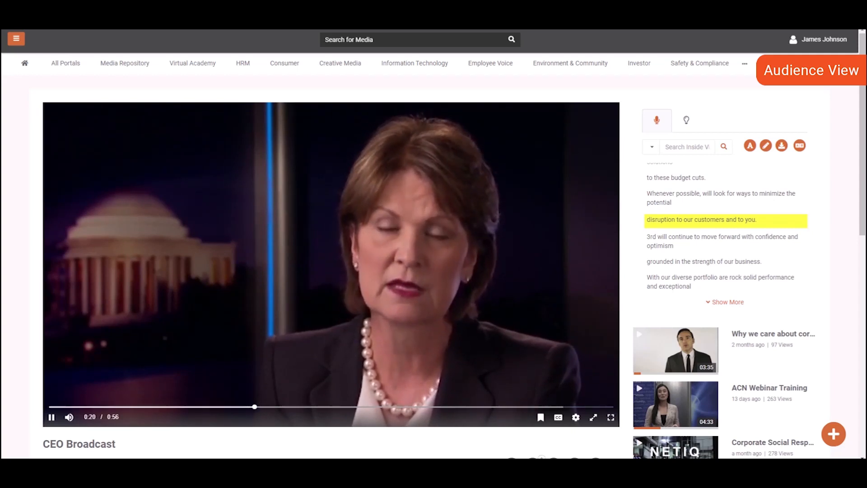
- Confirm the download to reveal MP4 options Original, 240p and 360p
left_click(780, 146)
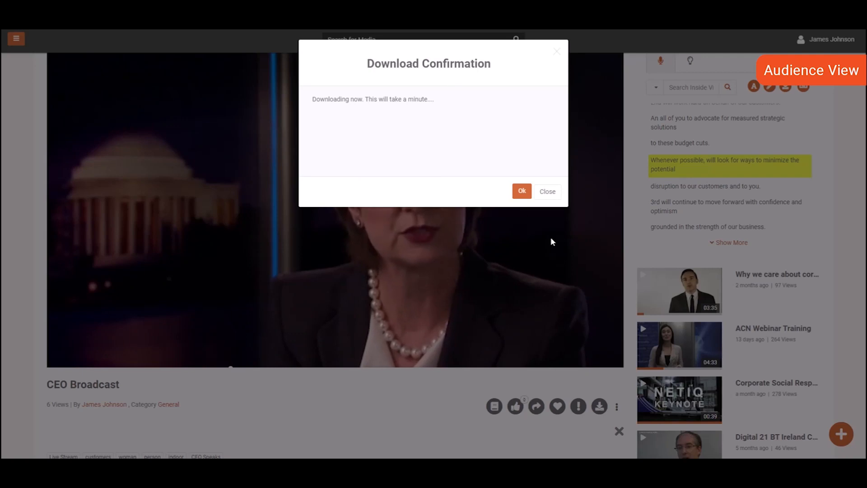
left_click(522, 192)
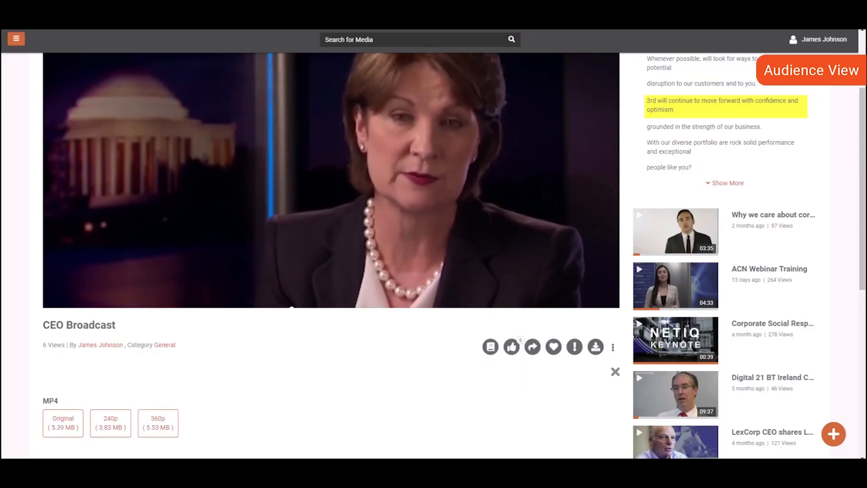